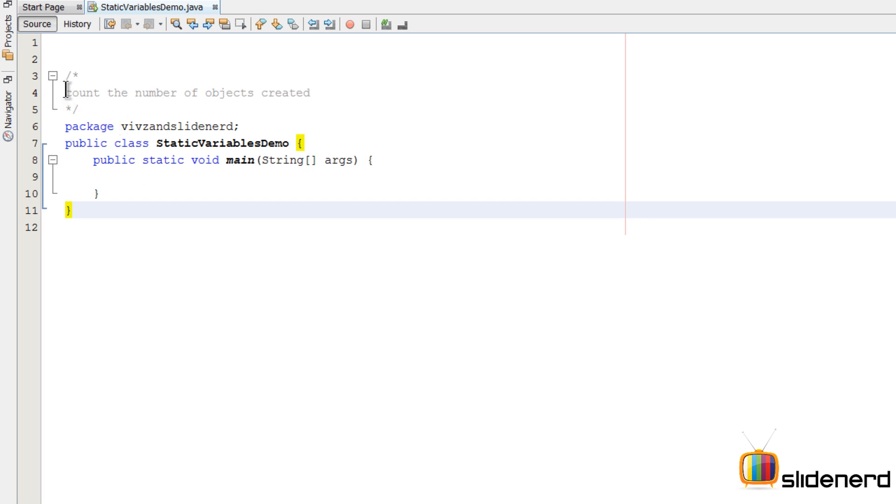
Below StaticVariablesDemo, declare class Test containing an int count field
{"action": "left_click", "coordinate": [311, 93]}
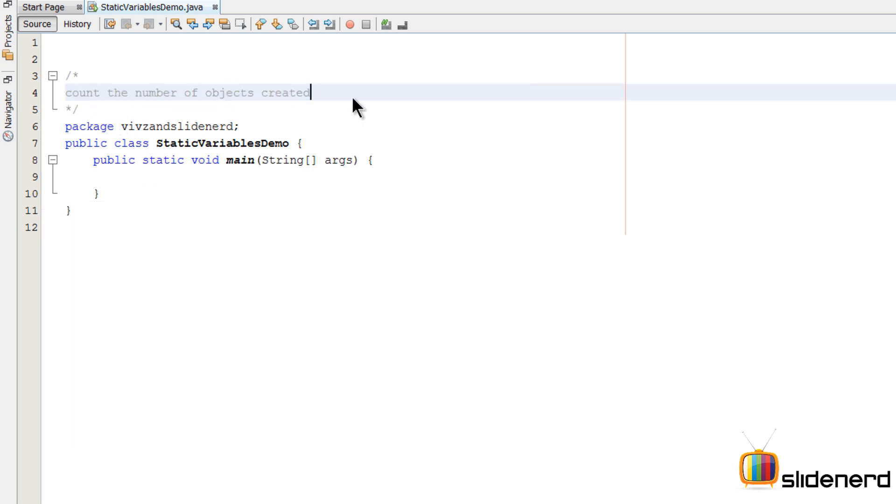
{"action": "mouse_move", "coordinate": [151, 293]}
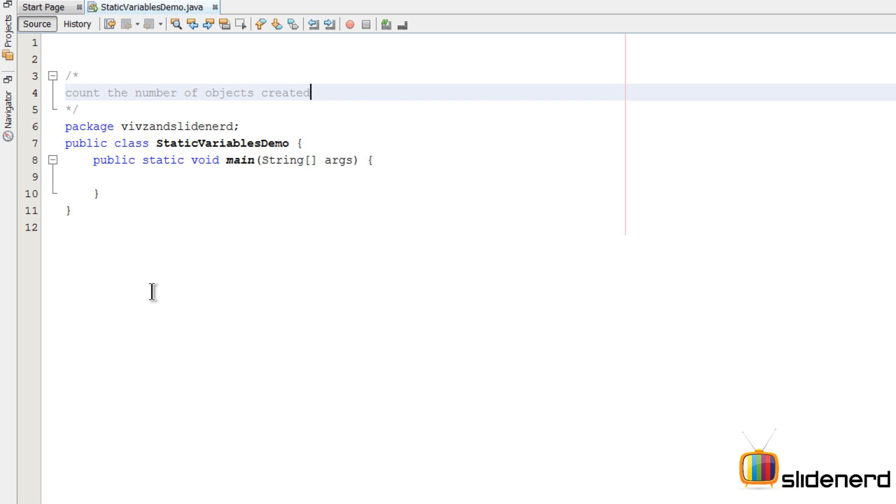
{"action": "type", "text": "c"}
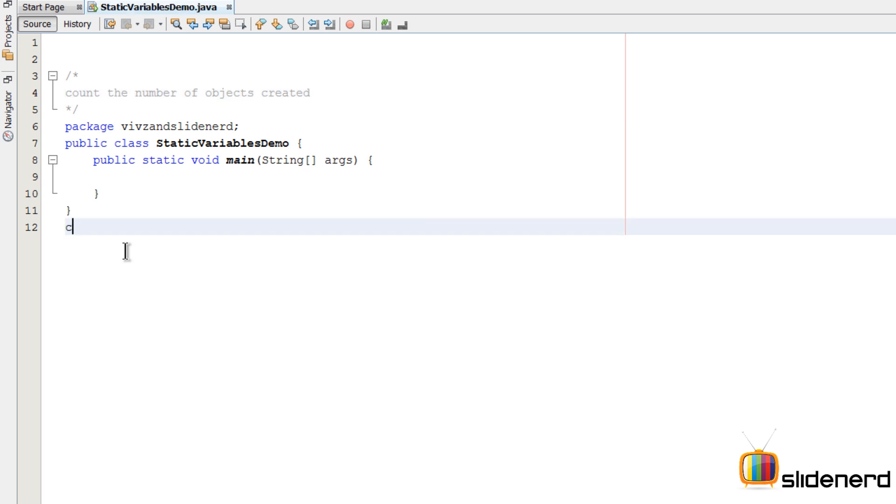
{"action": "type", "text": "lass Test"}
{"action": "type", "text": "{"}
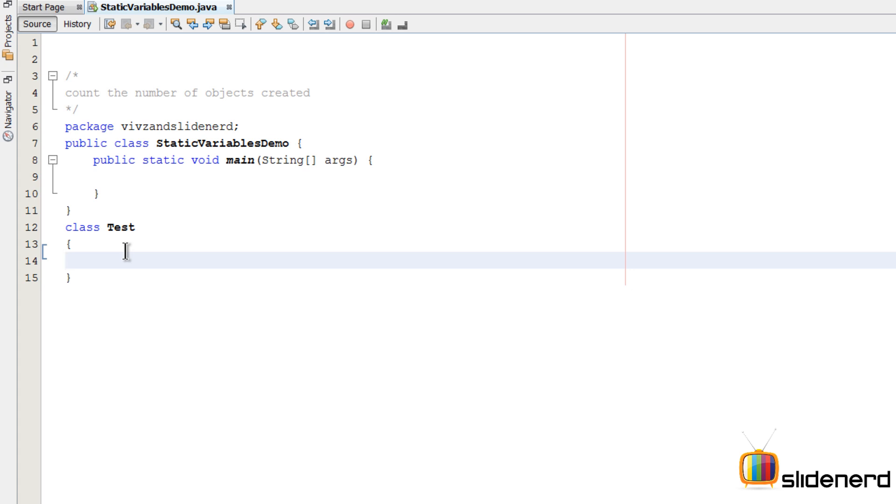
{"action": "left_click", "coordinate": [93, 261]}
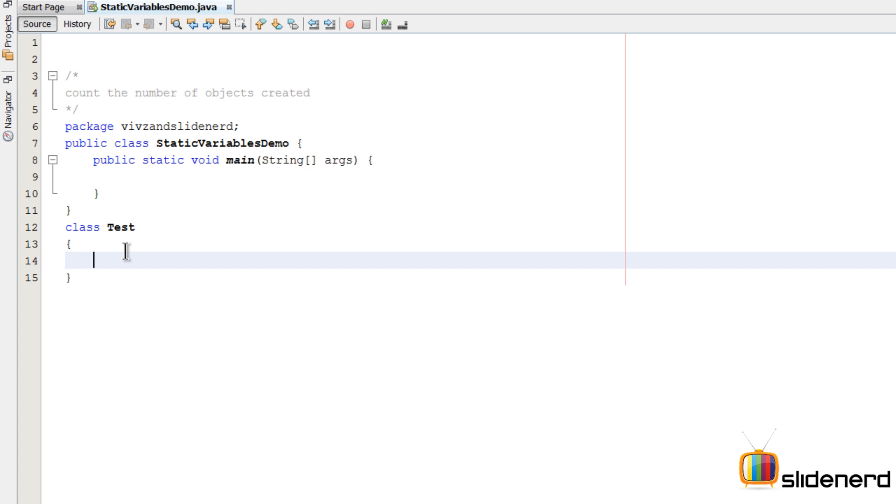
{"action": "type", "text": "int count;"}
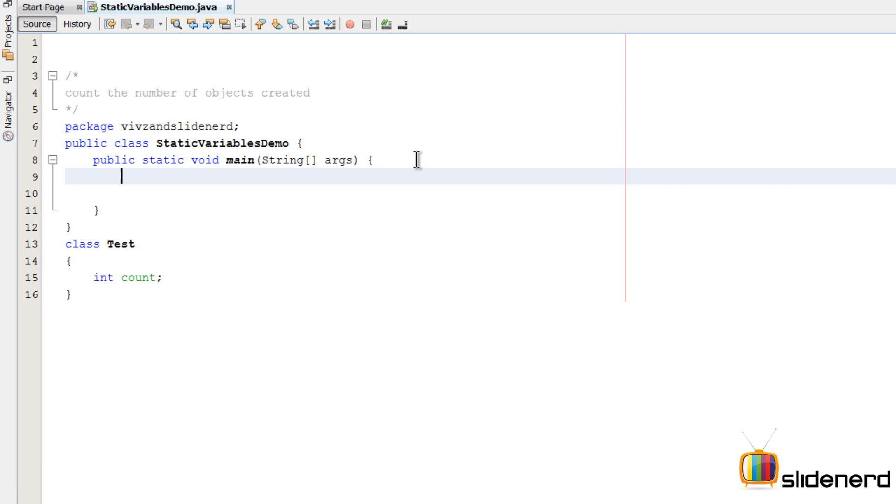
In main, create two Test objects with 'Test t=new Test();' and 'Test t2=new Test();'
{"action": "type", "text": "Test t"}
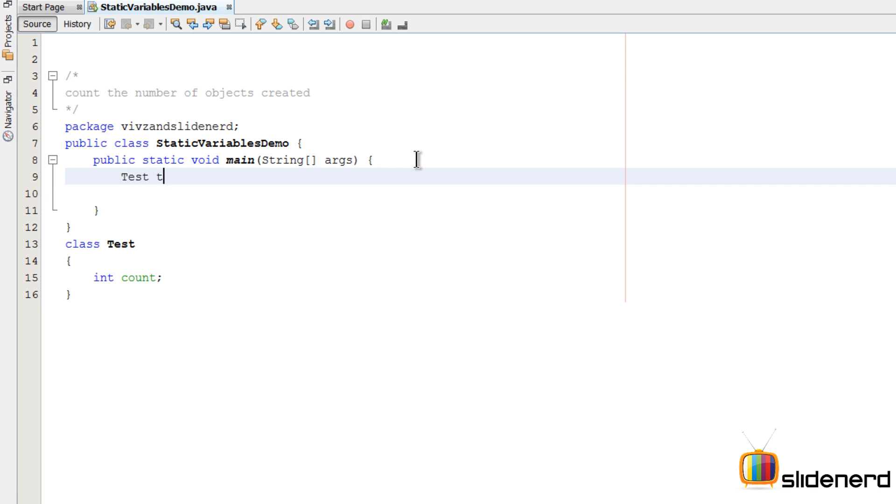
{"action": "type", "text": "=new test();"}
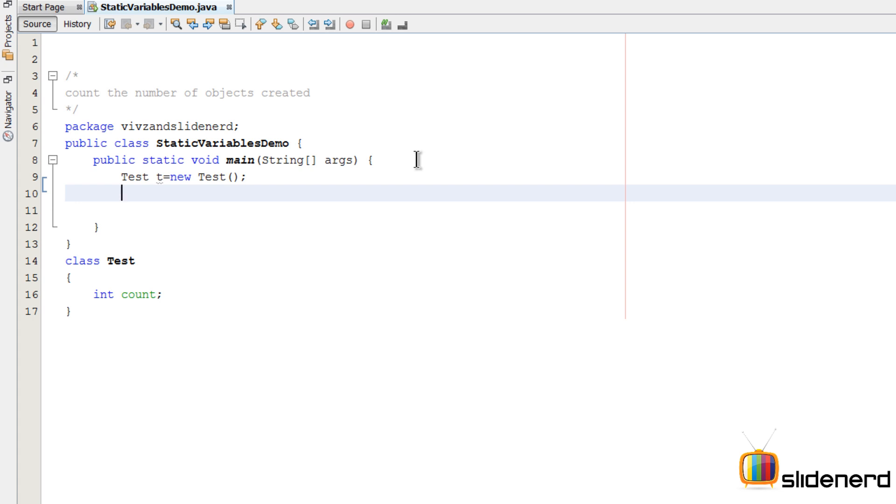
{"action": "type", "text": "Test t2"}
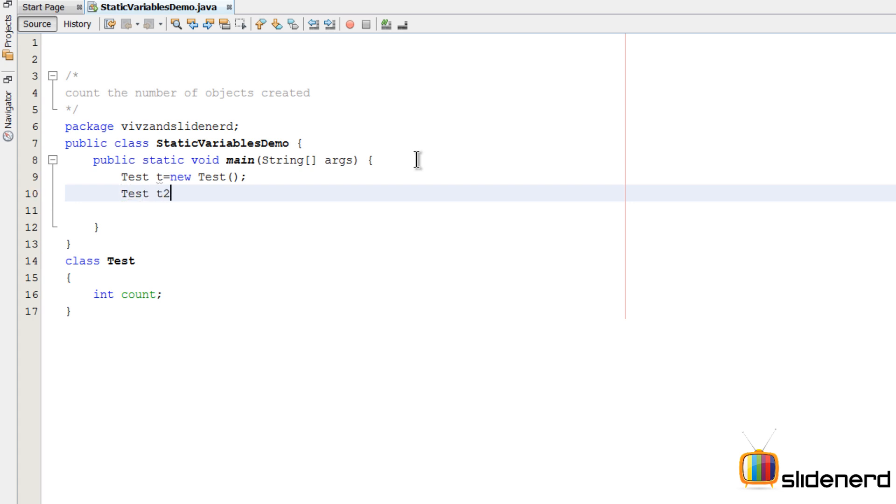
{"action": "type", "text": "=new Test();"}
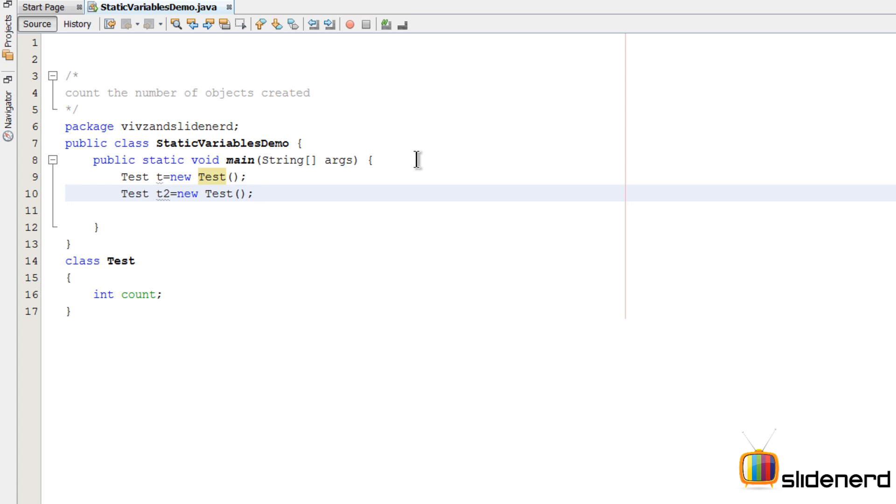
Add an empty line after 'int count;' inside class Test
{"action": "left_click", "coordinate": [135, 294]}
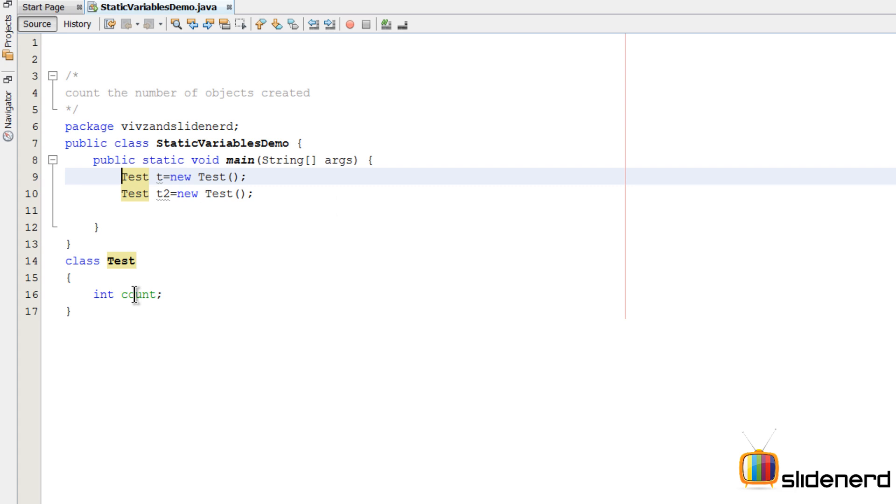
{"action": "left_click", "coordinate": [163, 295]}
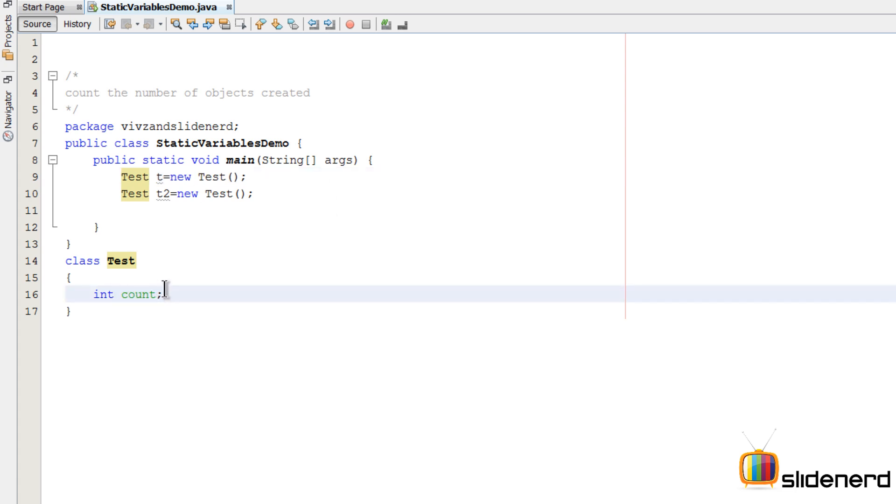
{"action": "mouse_move", "coordinate": [226, 186]}
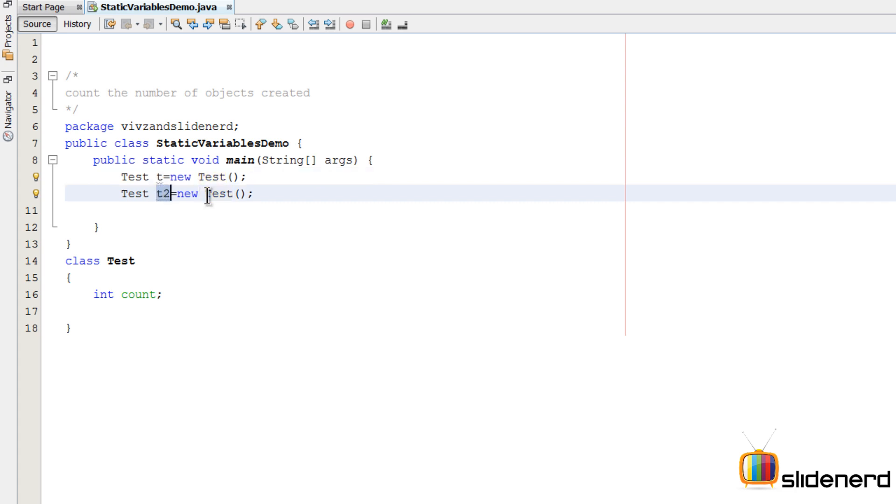
{"action": "left_click", "coordinate": [377, 311]}
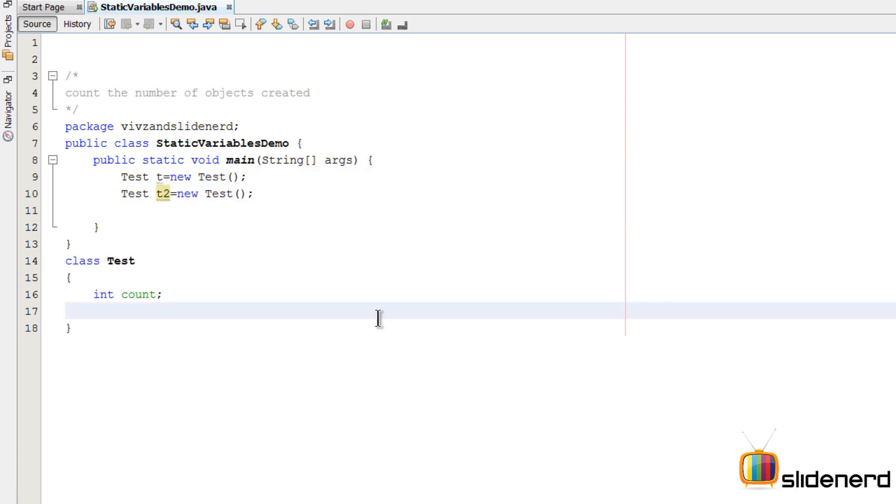
Add a Test() constructor with 'count++;' and 'System.out.println(count);', and initialise count=0
{"action": "type", "text": "Test()"}
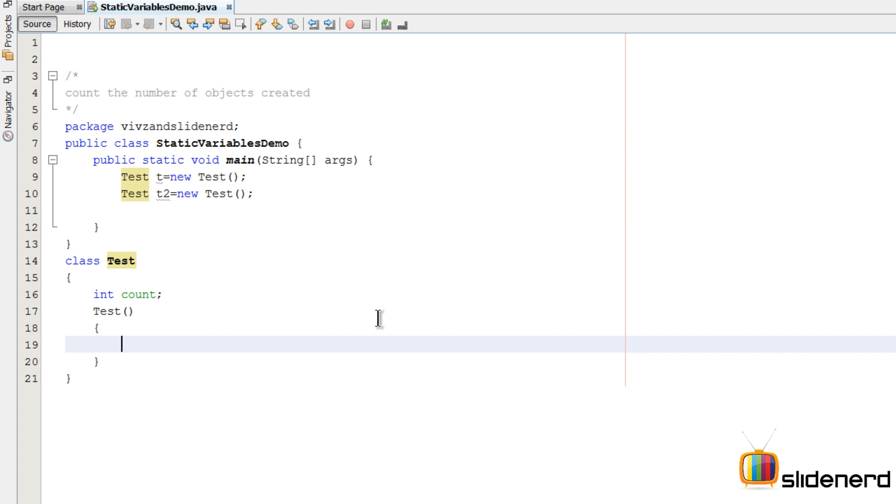
{"action": "type", "text": "count"}
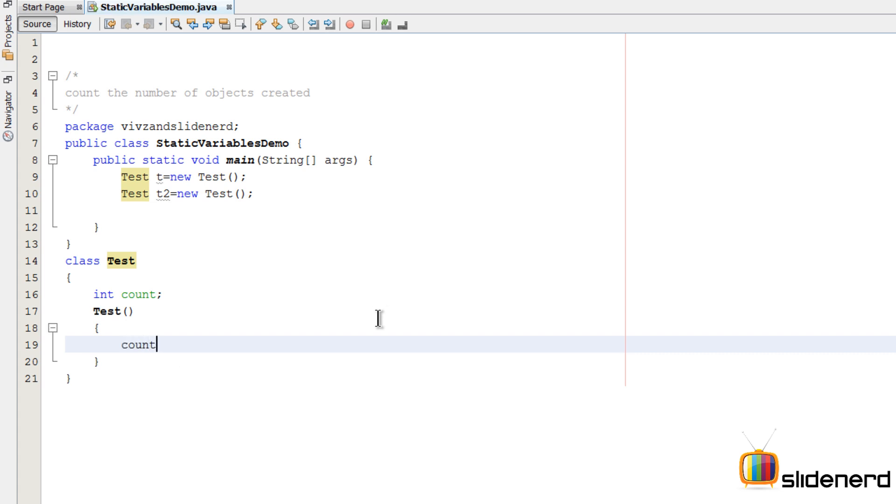
{"action": "type", "text": "++;"}
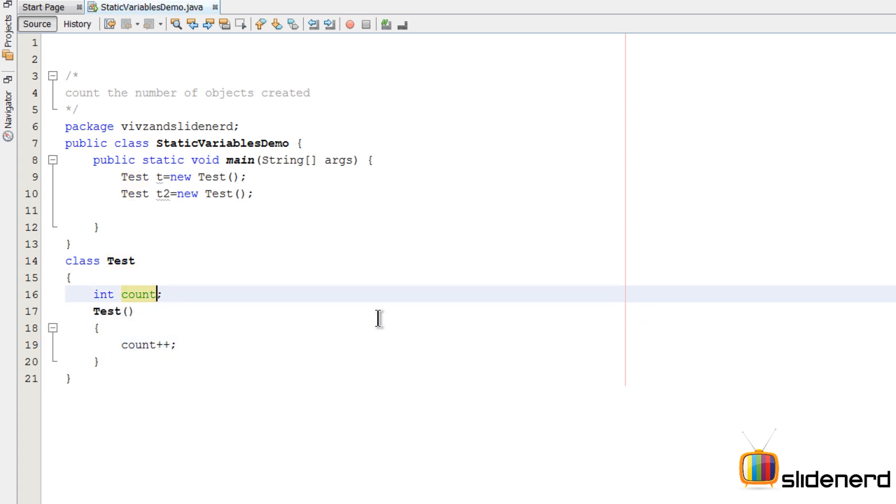
{"action": "type", "text": "=0"}
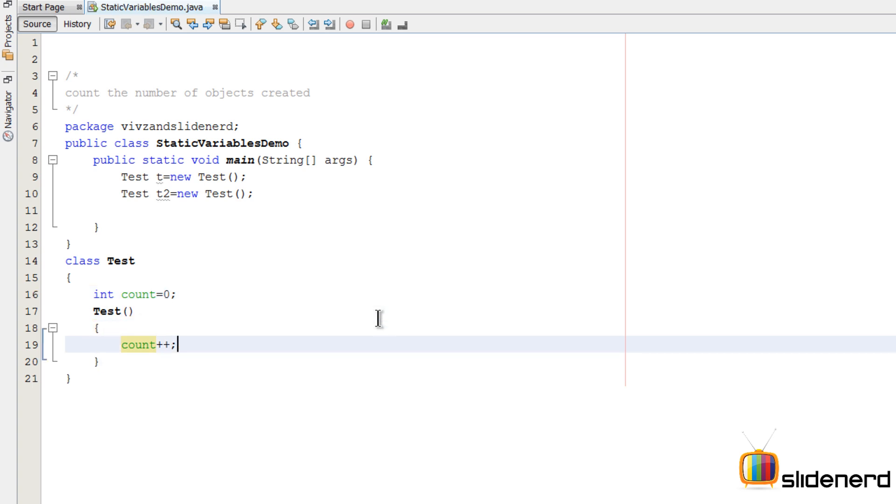
{"action": "type", "text": "System.out.println(count);"}
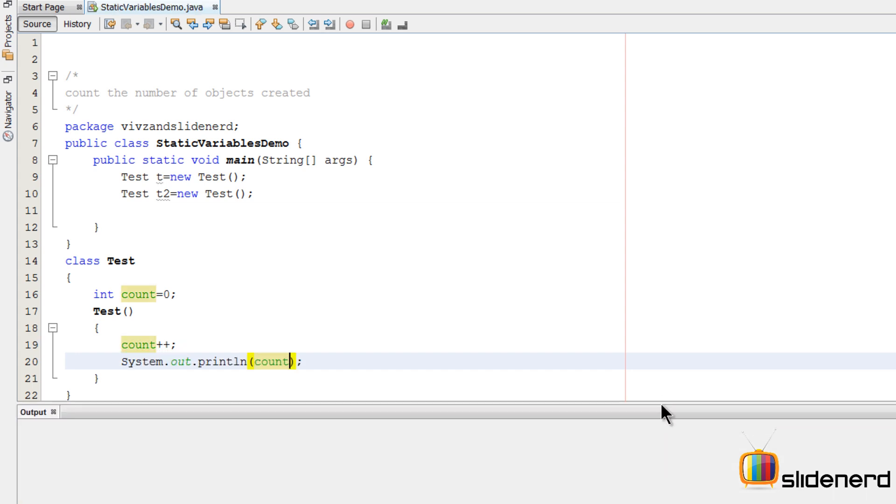
{"action": "mouse_move", "coordinate": [199, 176]}
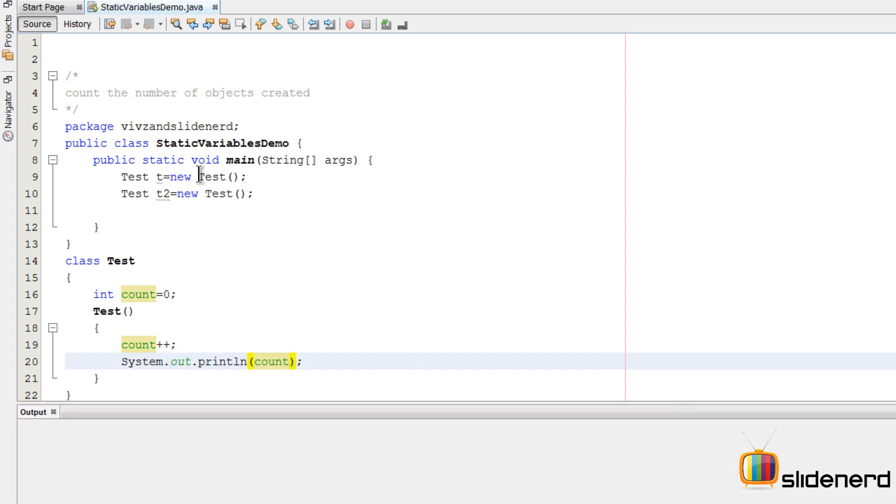
{"action": "left_click", "coordinate": [214, 176]}
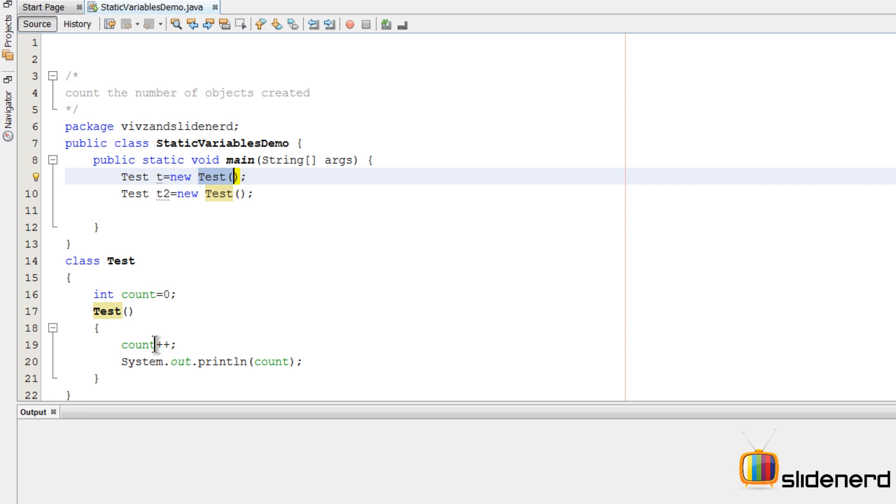
{"action": "mouse_move", "coordinate": [359, 300]}
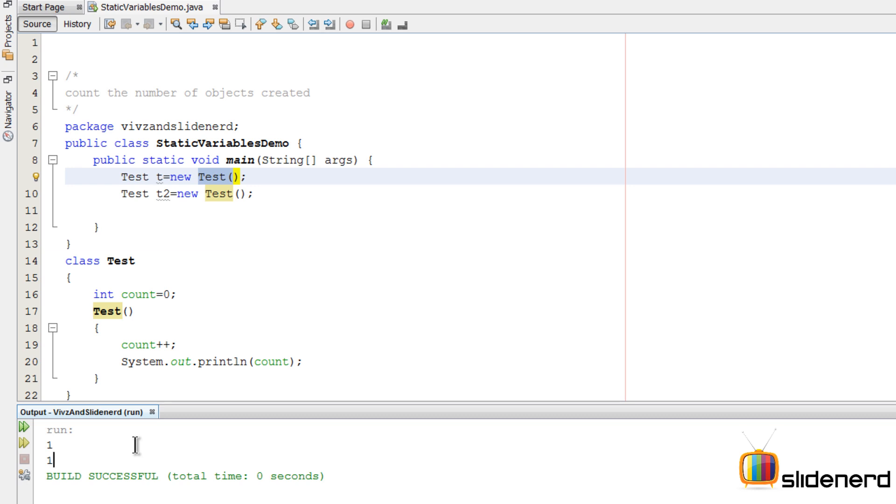
Run the file and check the Output window prints 1 twice
{"action": "left_click", "coordinate": [256, 194]}
{"action": "type", "text": "Test t3=new Test();"}
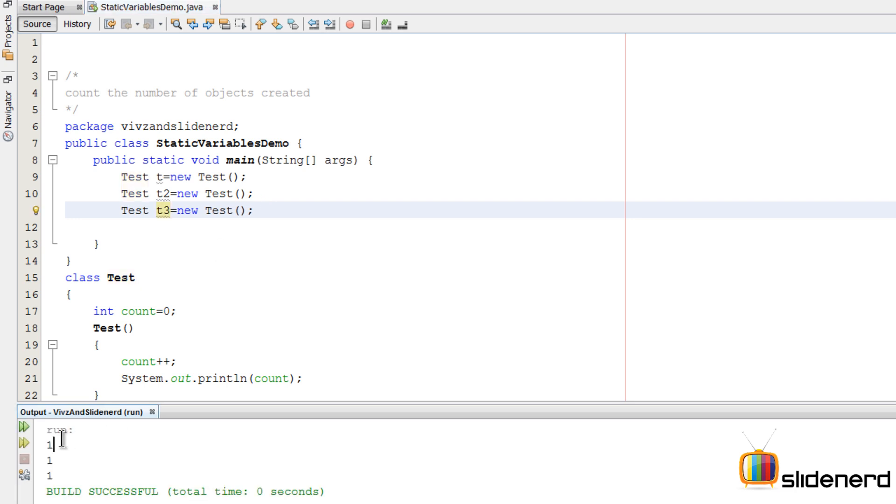
{"action": "mouse_move", "coordinate": [83, 491]}
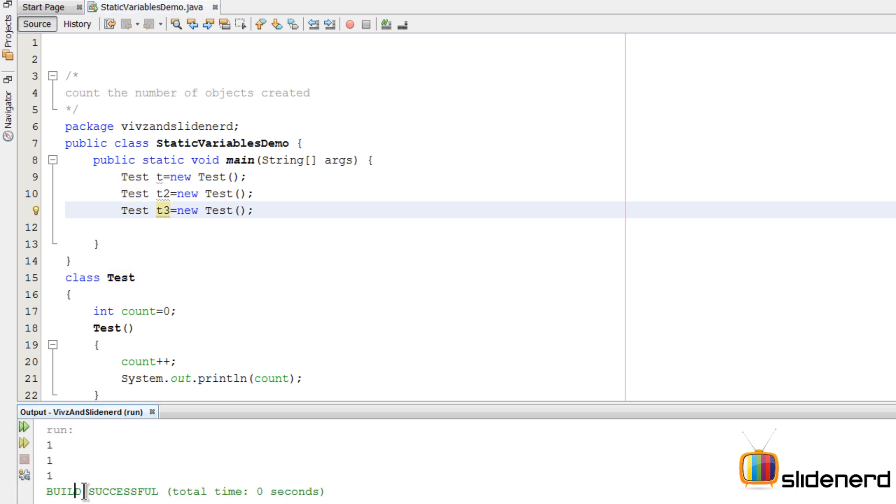
Rerun the three-object program and confirm the output shows 1, 1, 1
{"action": "left_click", "coordinate": [216, 194]}
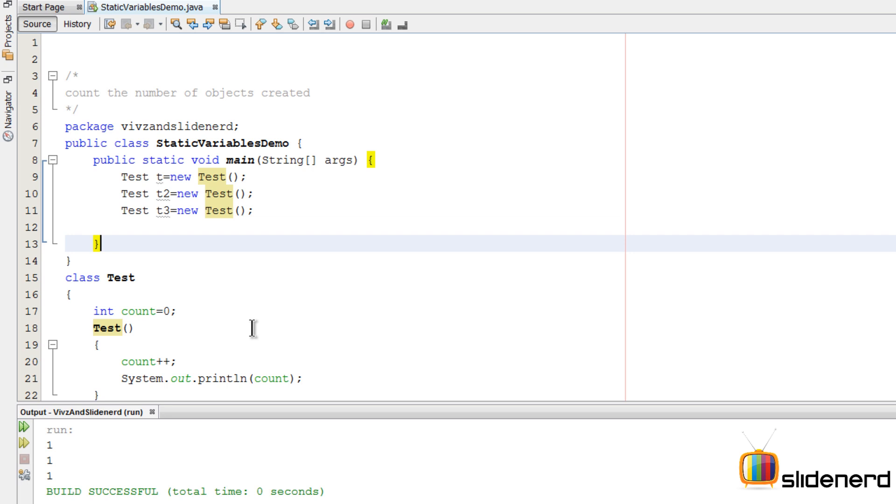
{"action": "mouse_move", "coordinate": [239, 325]}
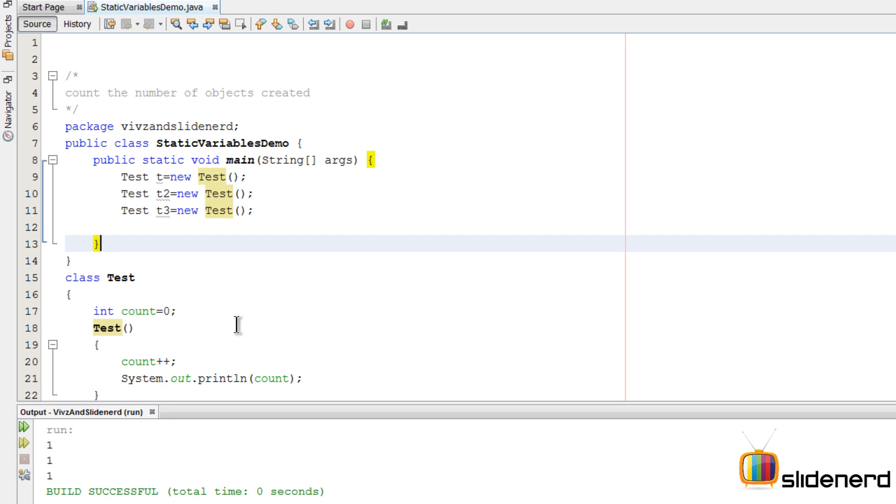
{"action": "left_click", "coordinate": [109, 311]}
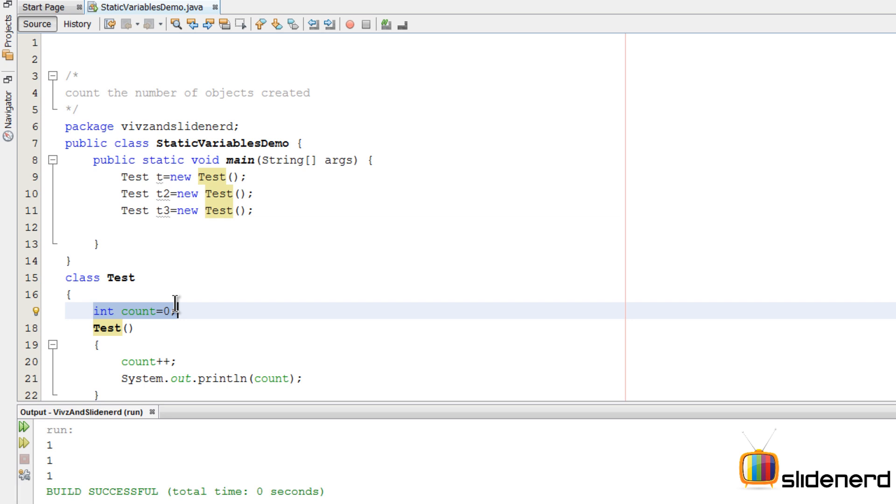
{"action": "mouse_move", "coordinate": [121, 369]}
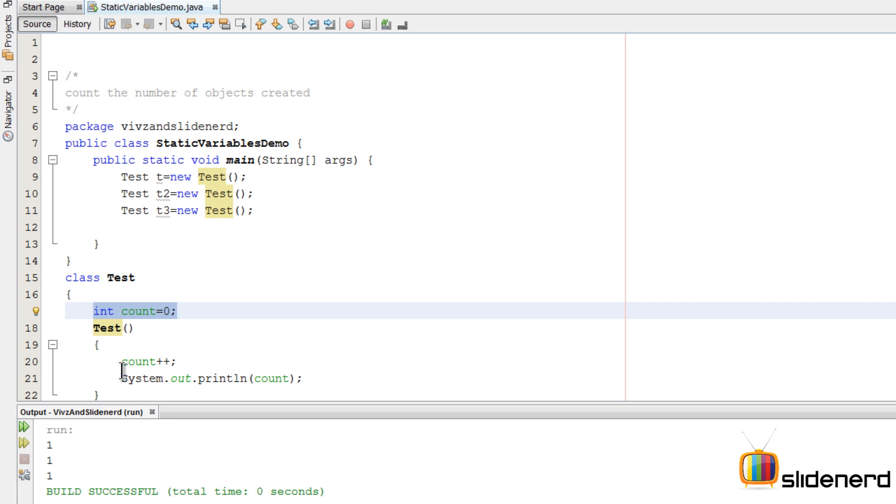
{"action": "left_click", "coordinate": [178, 362]}
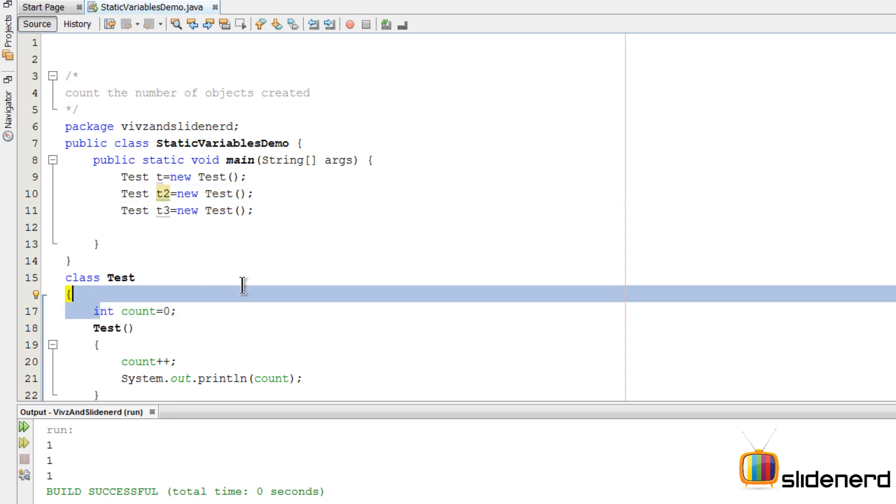
{"action": "left_click", "coordinate": [122, 311]}
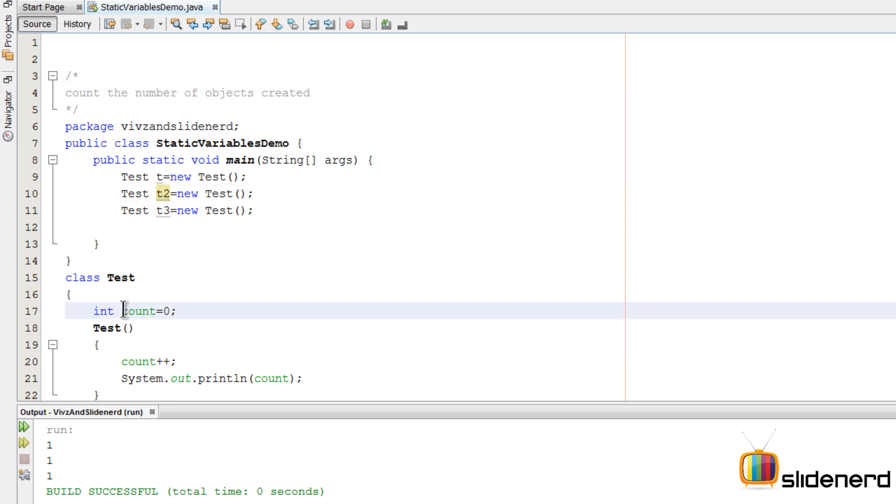
{"action": "triple_click", "coordinate": [137, 311]}
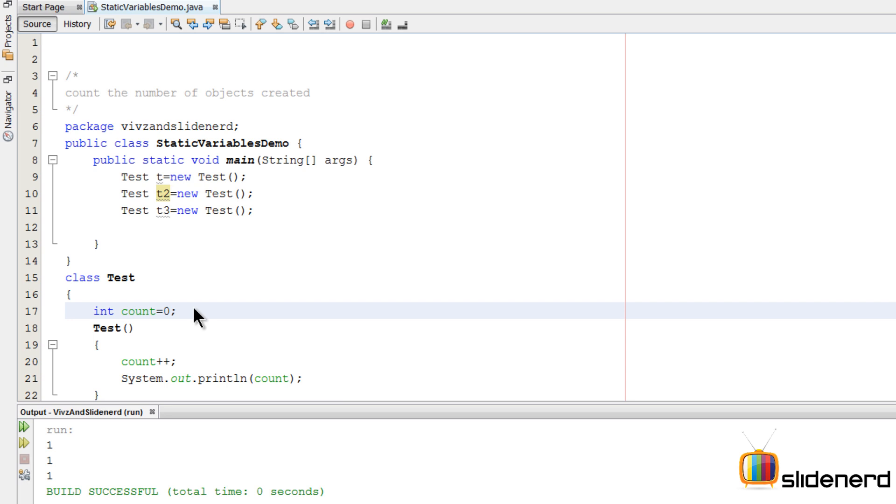
{"action": "left_click", "coordinate": [178, 311]}
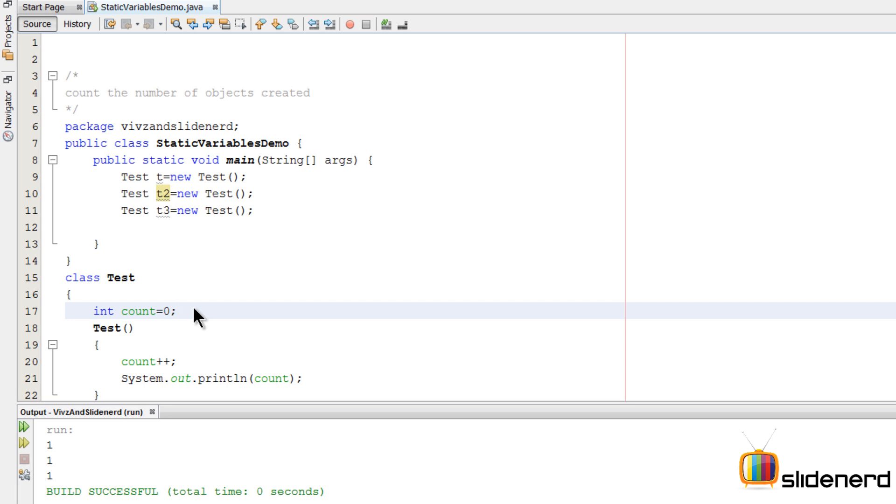
Make count static and rerun so the output becomes 1, 2, 3
{"action": "left_click", "coordinate": [178, 311]}
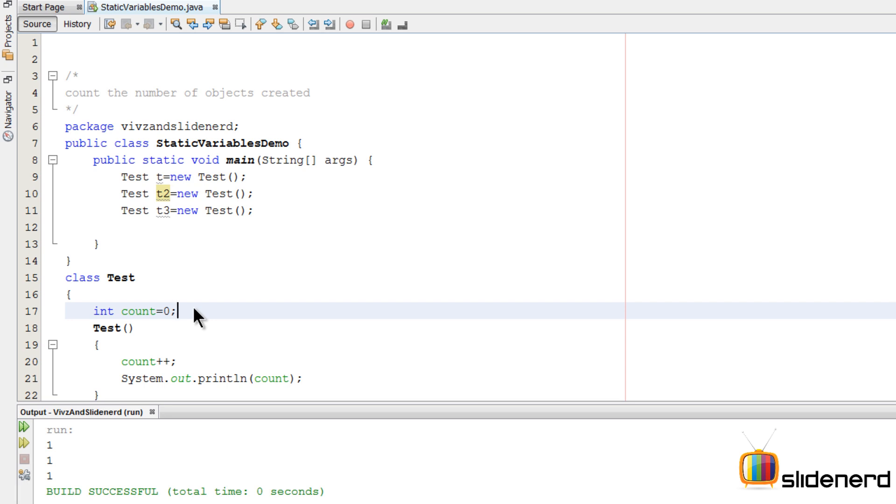
{"action": "type", "text": "s"}
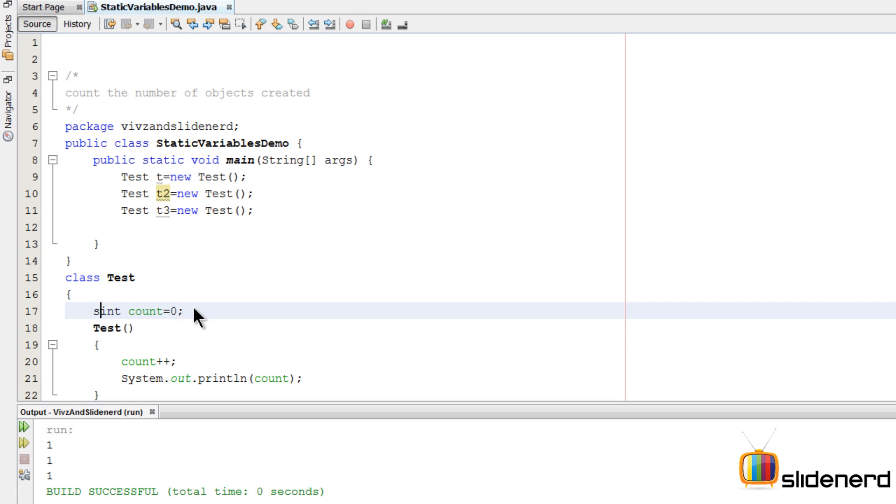
{"action": "type", "text": "tatic"}
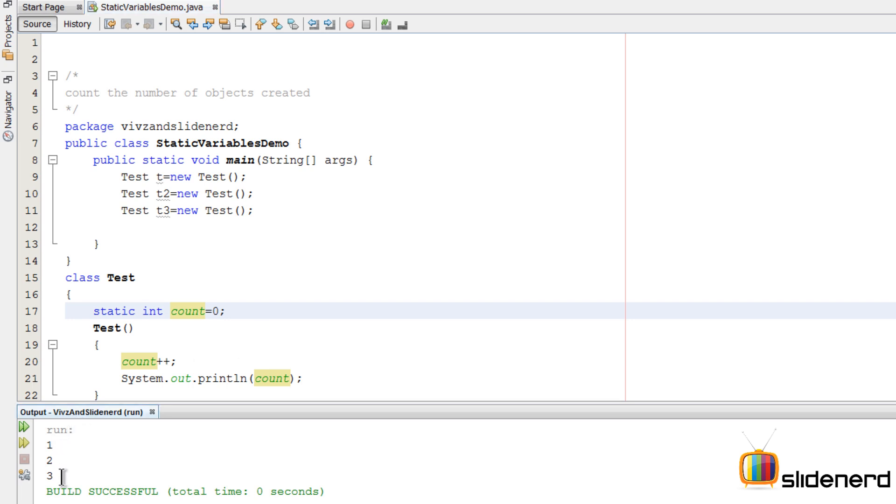
{"action": "mouse_move", "coordinate": [137, 471]}
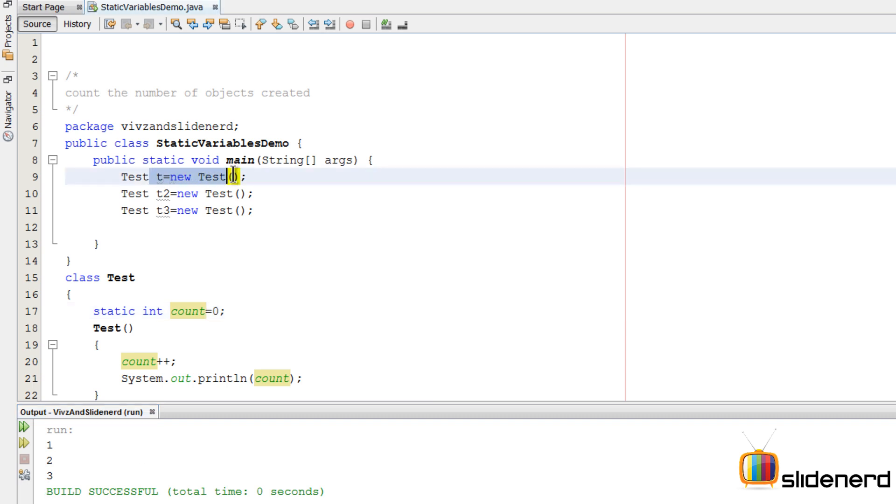
{"action": "left_click", "coordinate": [120, 327]}
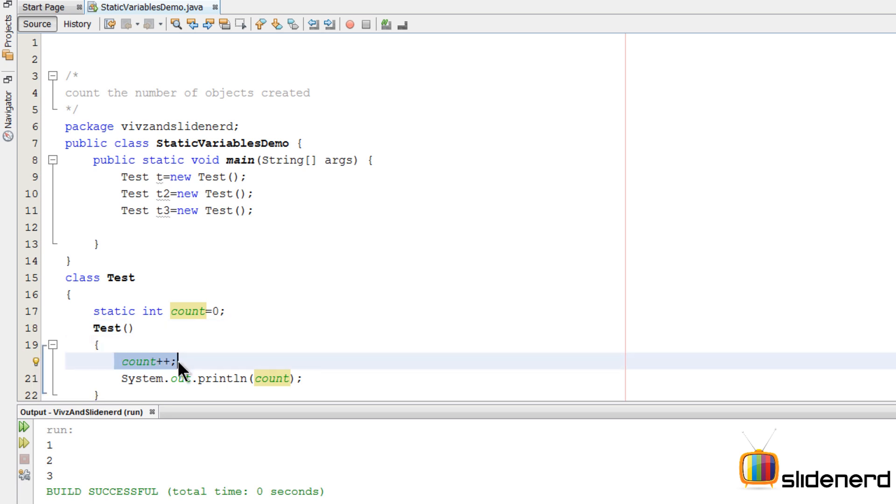
{"action": "left_click", "coordinate": [154, 177]}
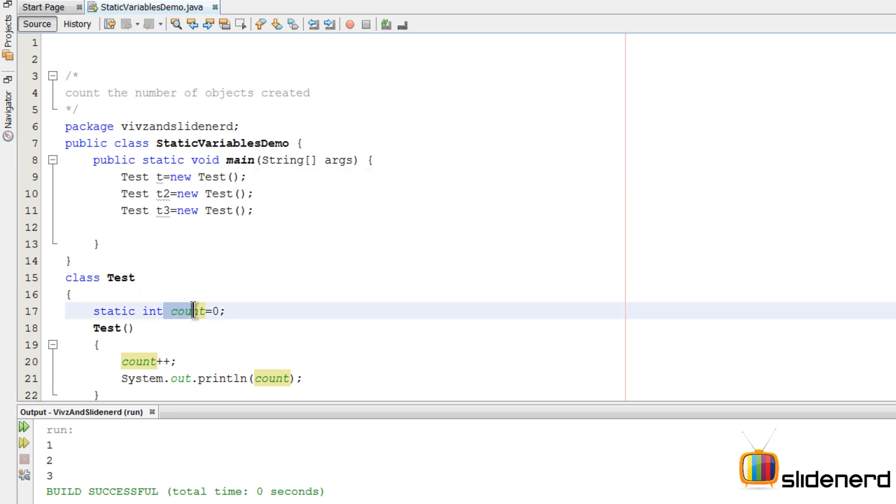
{"action": "left_click", "coordinate": [255, 378]}
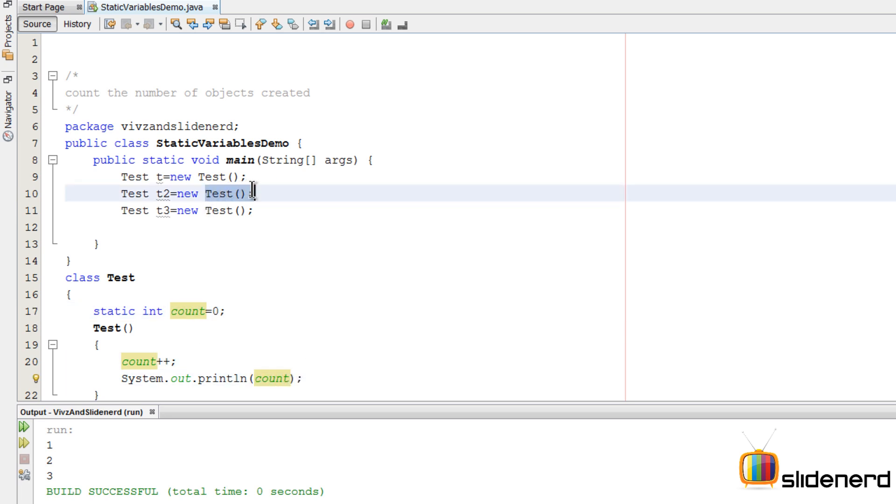
{"action": "left_click", "coordinate": [191, 311]}
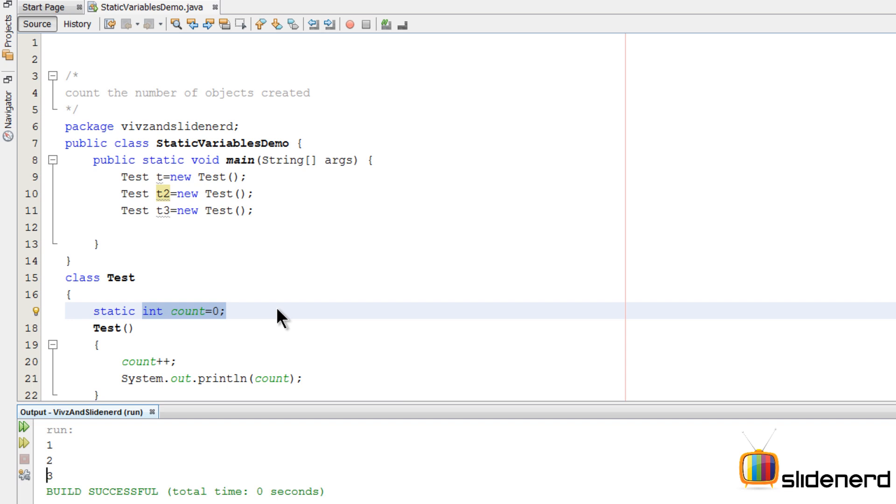
{"action": "mouse_move", "coordinate": [234, 320]}
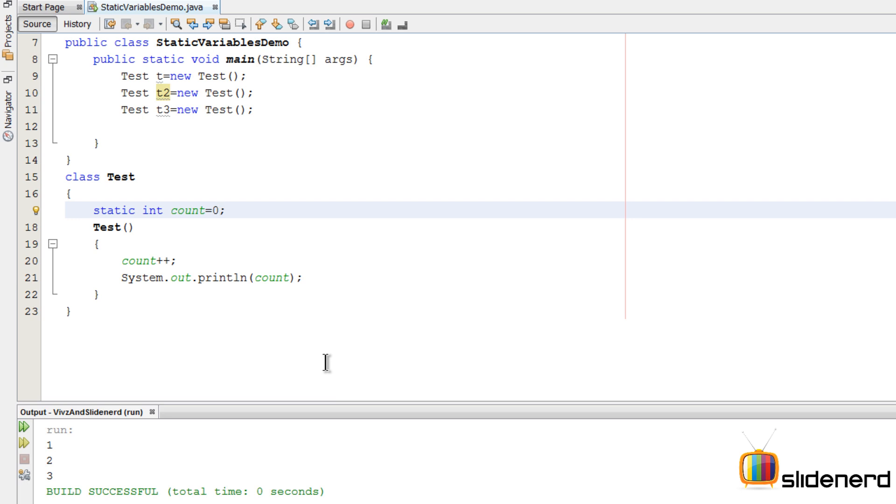
Move count=0 into a static block printing "Static block called"; constructor prints "Constructor called" with count
{"action": "left_click", "coordinate": [220, 210]}
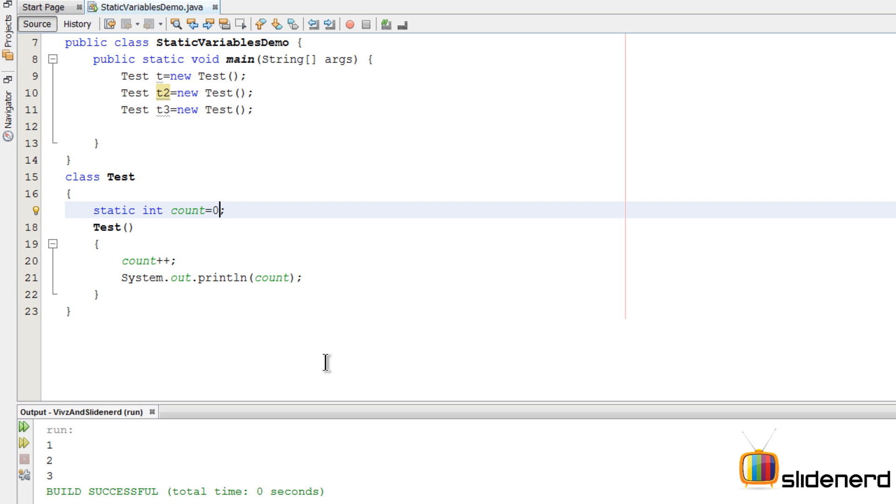
{"action": "key", "text": "BackSpace"}
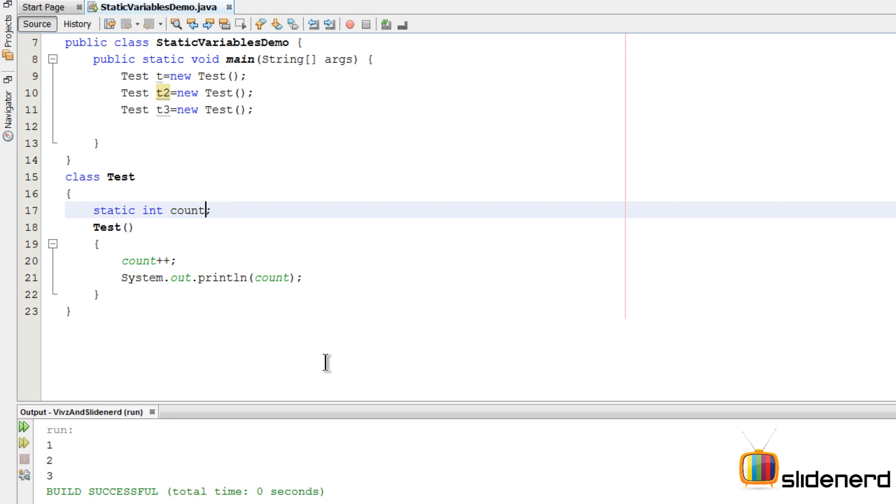
{"action": "type", "text": "stati"}
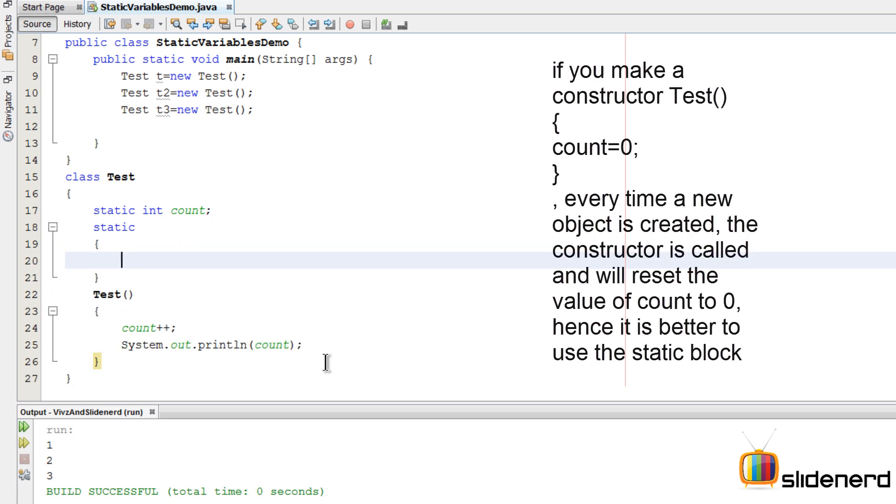
{"action": "type", "text": "count=0"}
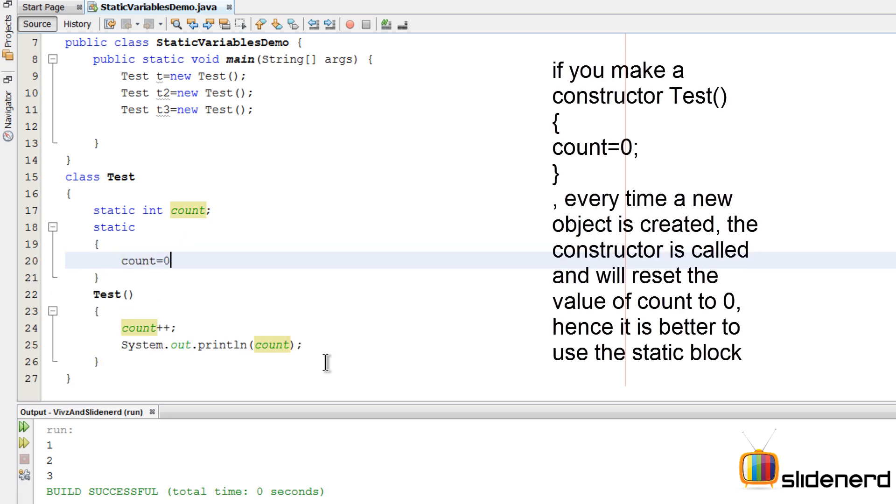
{"action": "type", "text": "S"}
{"action": "left_click", "coordinate": [212, 344]}
{"action": "type", "text": "\"Constructor called \"+"}
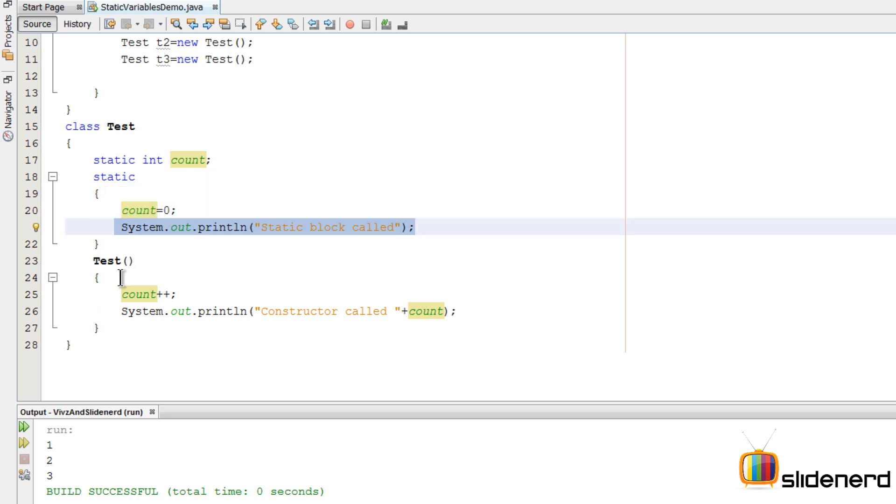
Run and confirm "Static block called" prints once before Constructor called 1, 2, 3
{"action": "left_click", "coordinate": [354, 311]}
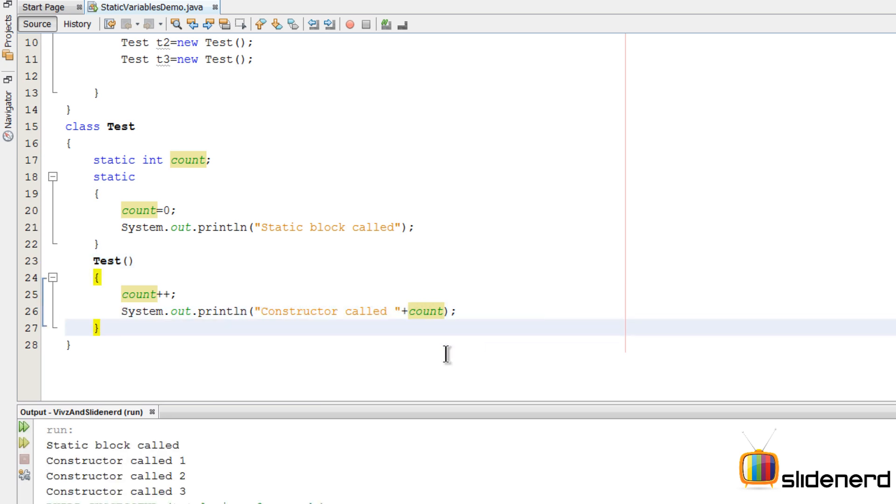
{"action": "double_click", "coordinate": [114, 445]}
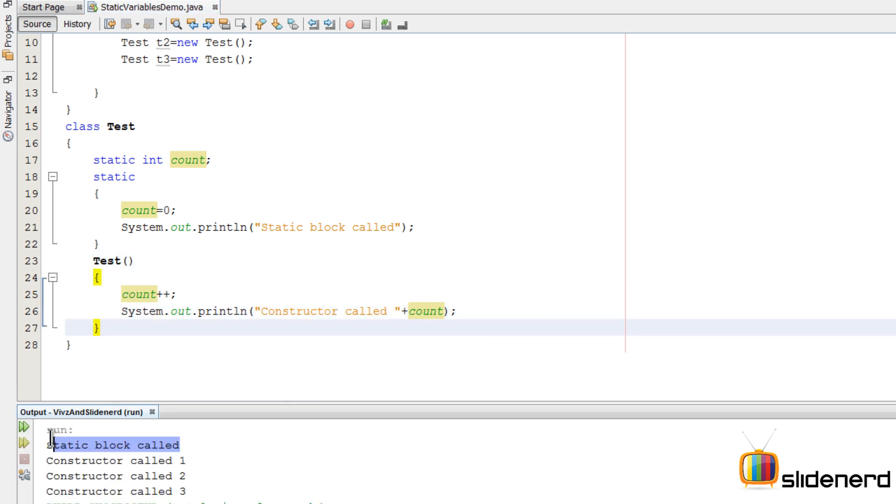
{"action": "mouse_move", "coordinate": [43, 451]}
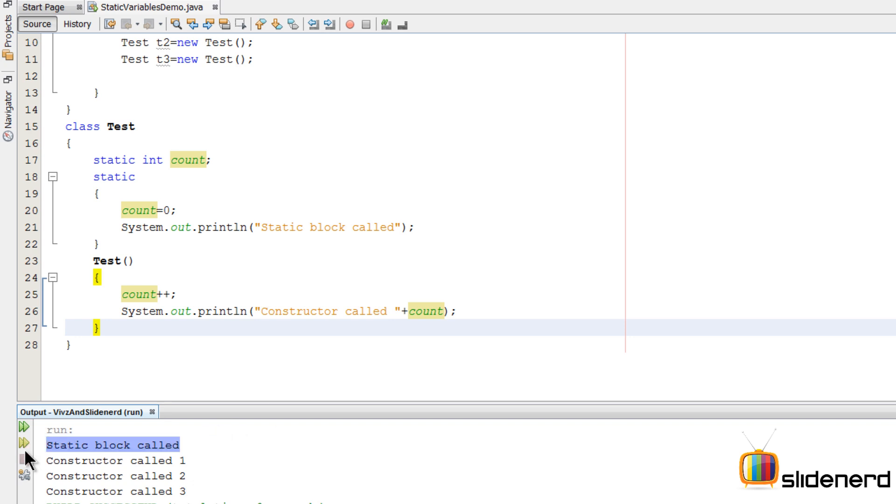
{"action": "mouse_move", "coordinate": [101, 247]}
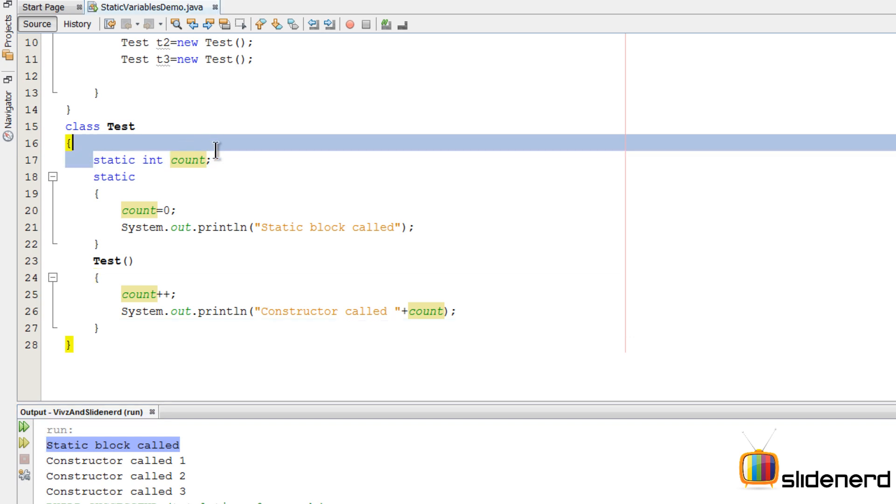
{"action": "left_click", "coordinate": [220, 160]}
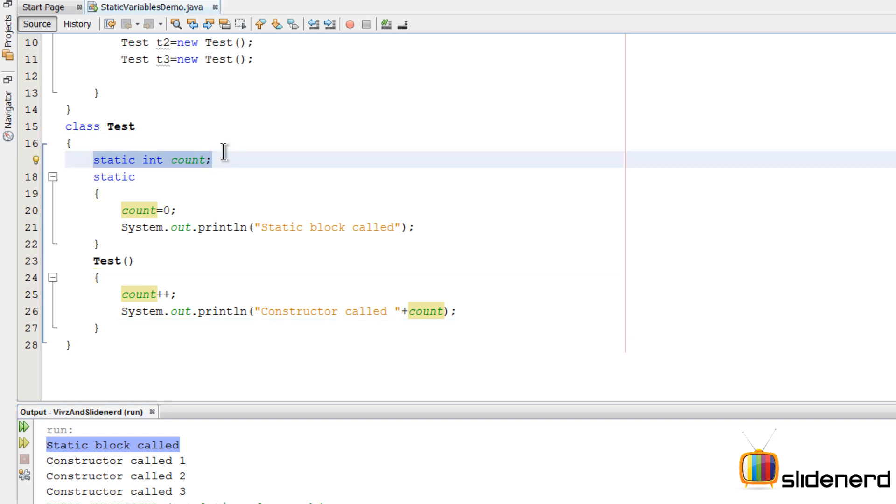
{"action": "mouse_move", "coordinate": [266, 90]}
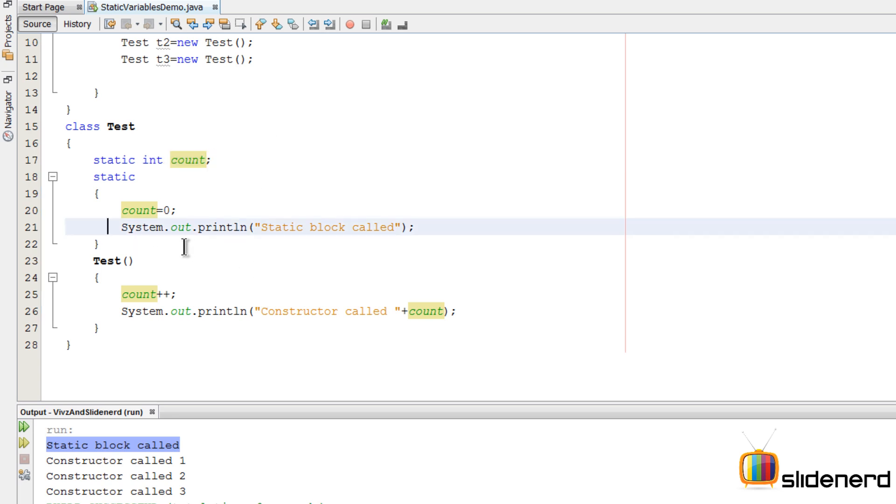
Add a second static block in Test printing "Static block 2 called"
{"action": "key", "text": "enter"}
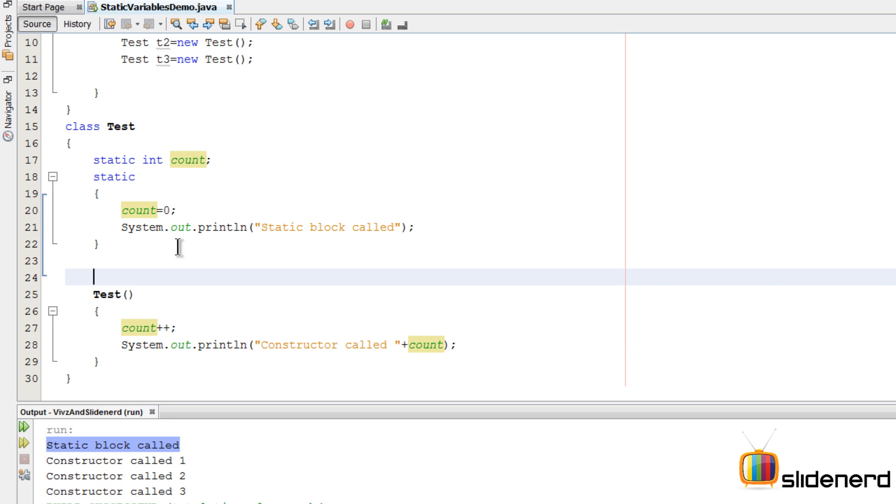
{"action": "type", "text": "static"}
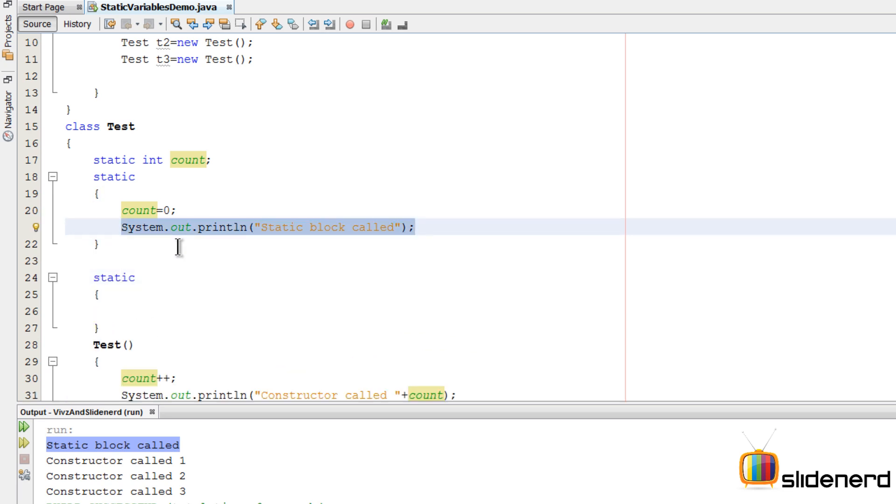
{"action": "type", "text": "System.out.println(\"Static block called\");"}
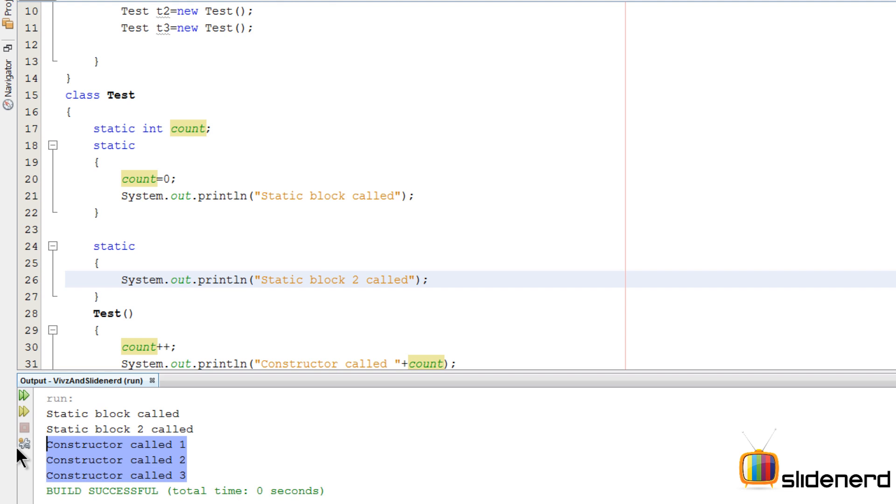
{"action": "scroll", "scroll_direction": "up", "scroll_amount": 3}
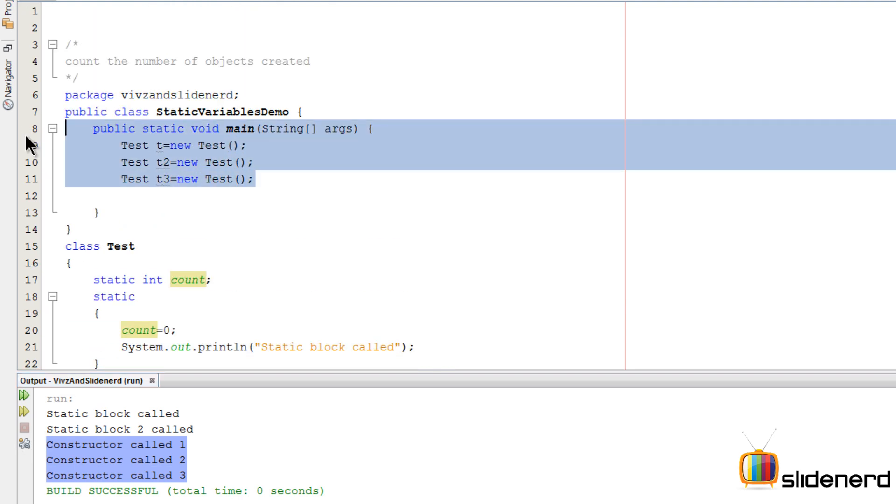
{"action": "scroll", "scroll_direction": "down", "scroll_amount": 3}
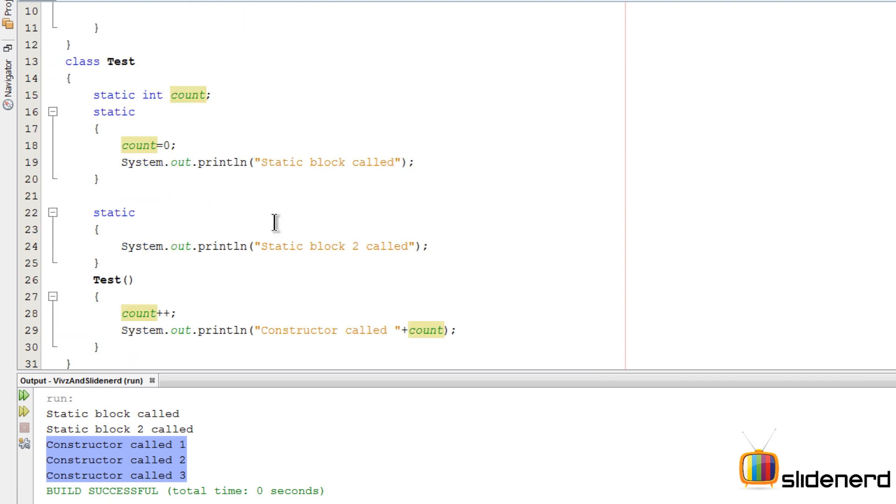
{"action": "scroll", "scroll_direction": "up", "scroll_amount": 3}
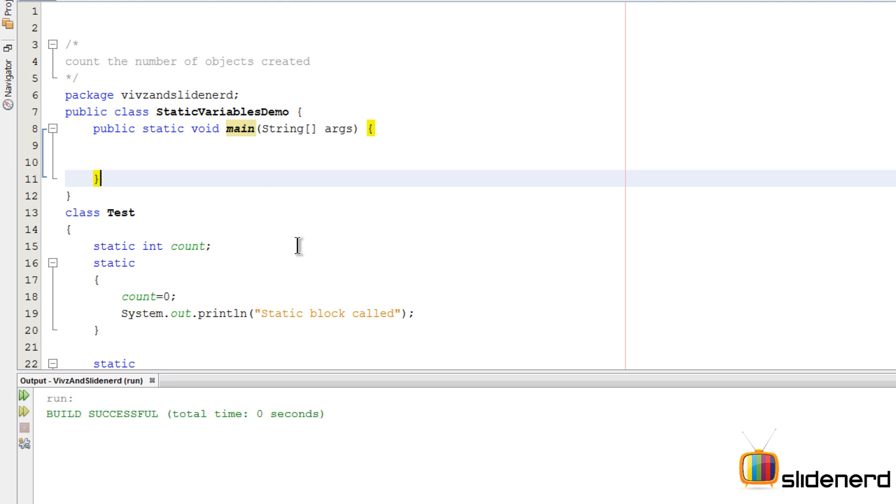
Add 'int x=Test.count;' to main and run, showing both static block messages
{"action": "type", "text": "Tes"}
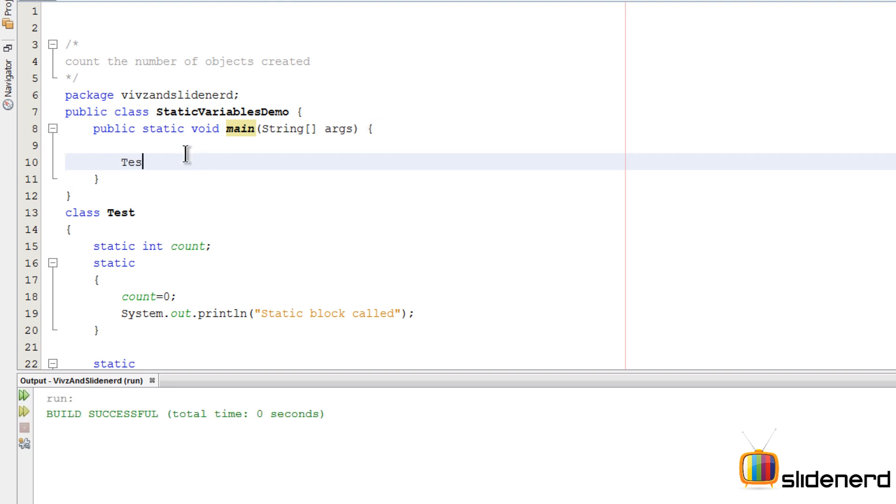
{"action": "type", "text": "t"}
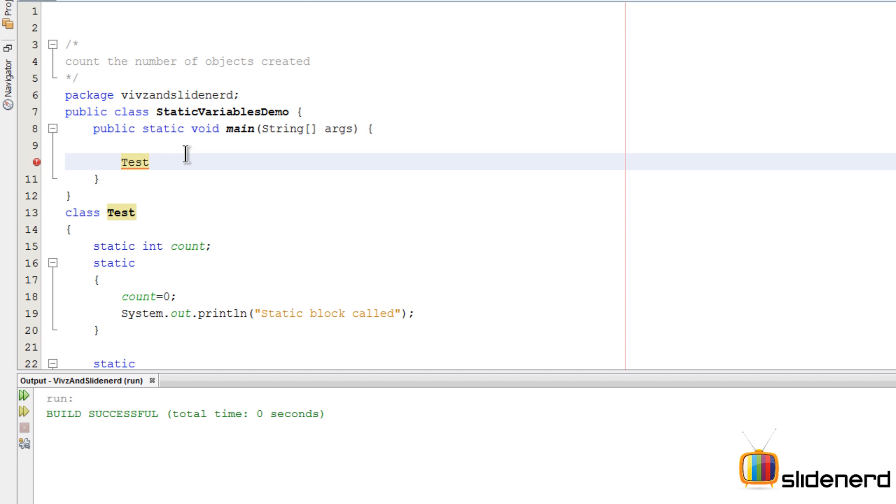
{"action": "type", "text": ".count;"}
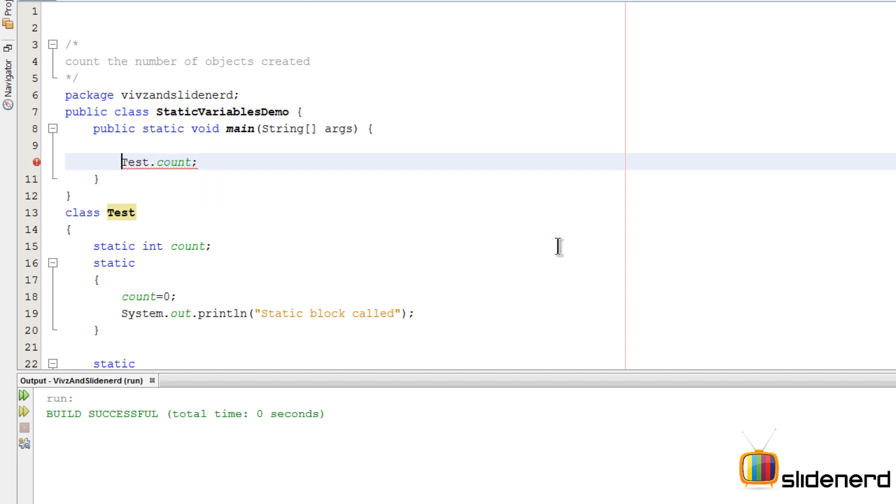
{"action": "type", "text": "int"}
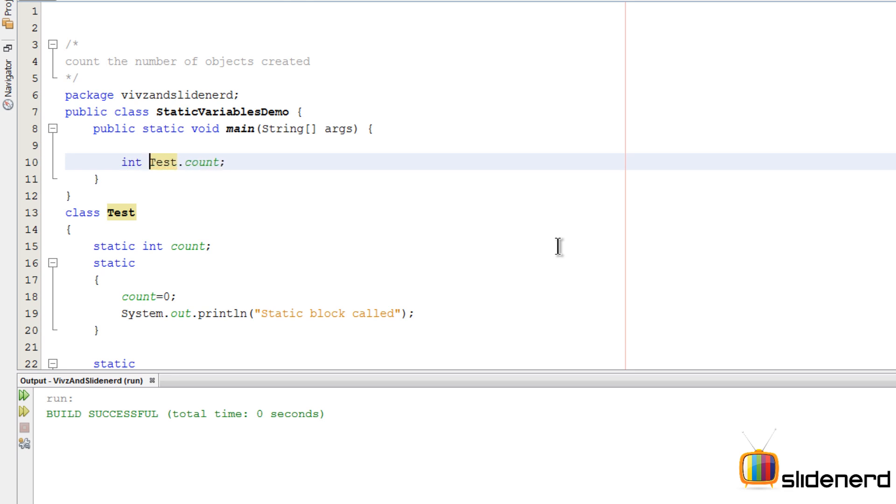
{"action": "type", "text": "x="}
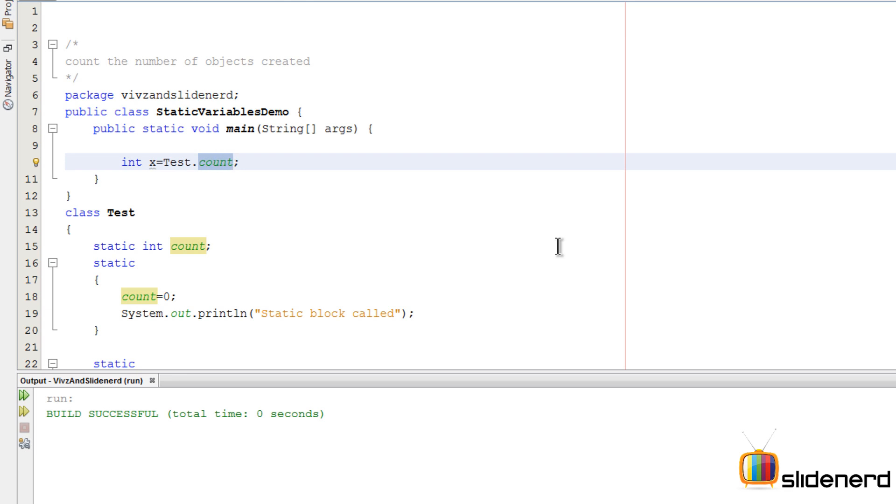
{"action": "left_click", "coordinate": [234, 162]}
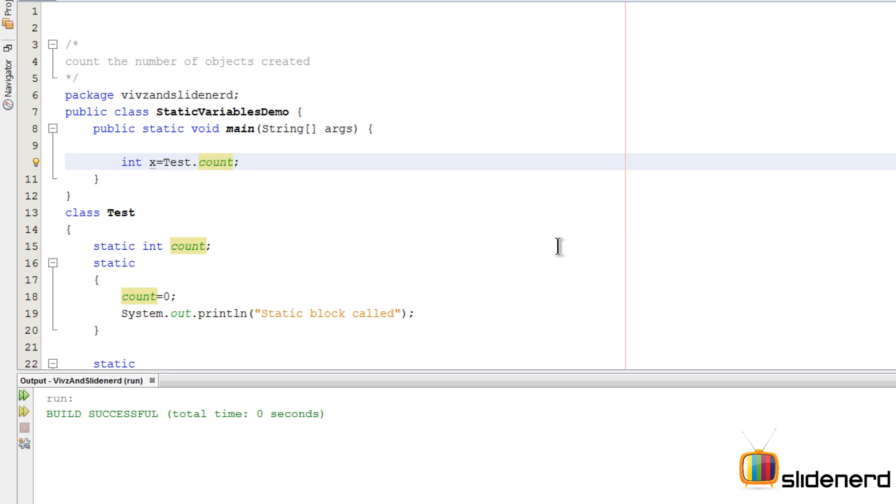
{"action": "left_click", "coordinate": [19, 395]}
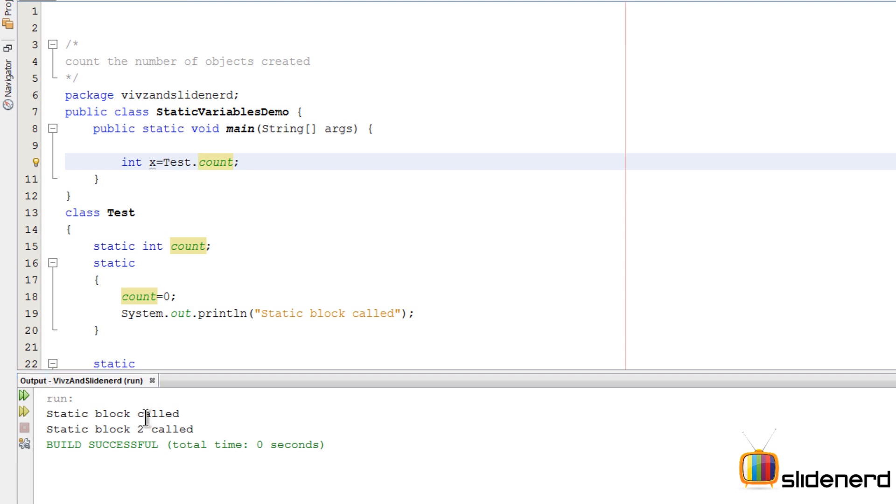
{"action": "double_click", "coordinate": [156, 413]}
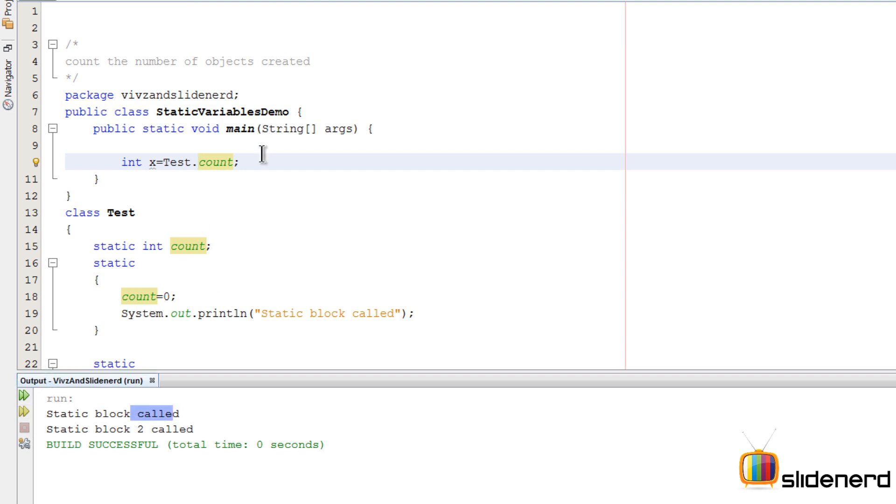
{"action": "mouse_move", "coordinate": [256, 160]}
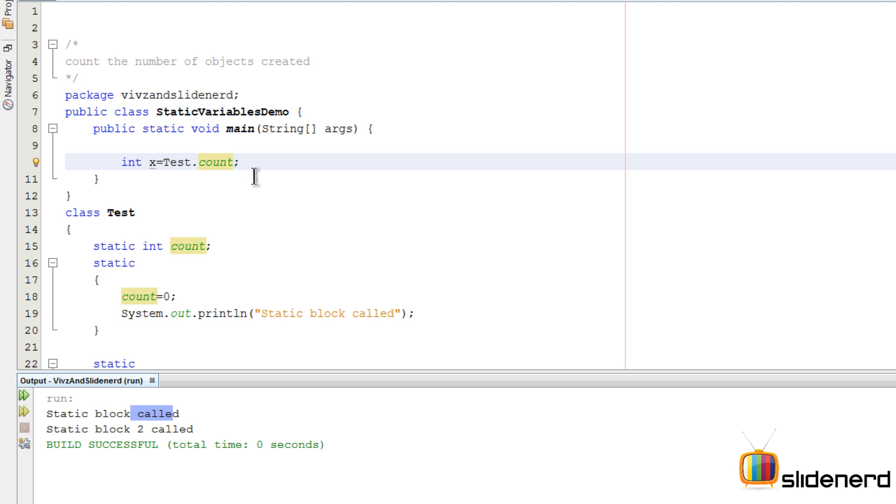
{"action": "scroll", "scroll_direction": "down", "scroll_amount": 3}
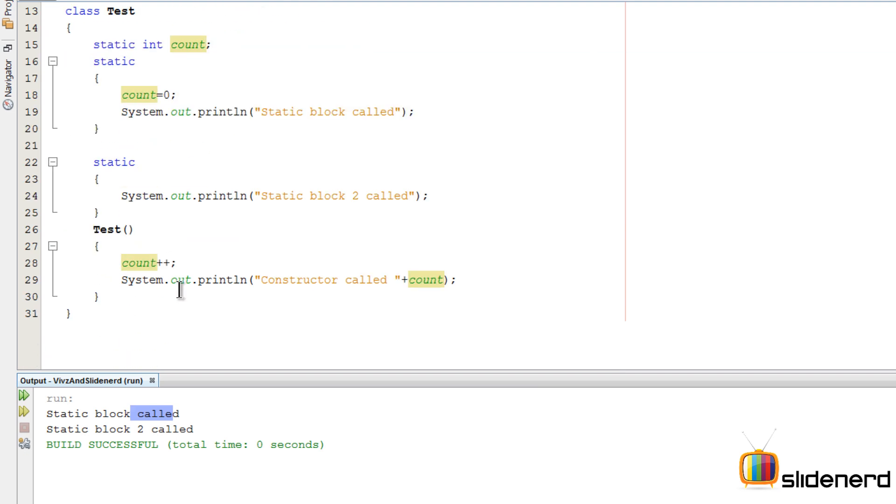
{"action": "scroll", "scroll_direction": "up", "scroll_amount": 3}
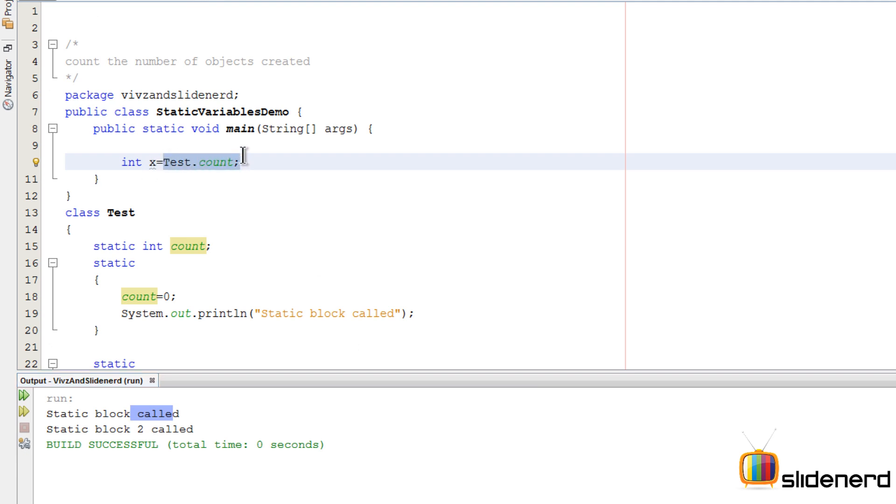
{"action": "mouse_move", "coordinate": [202, 181]}
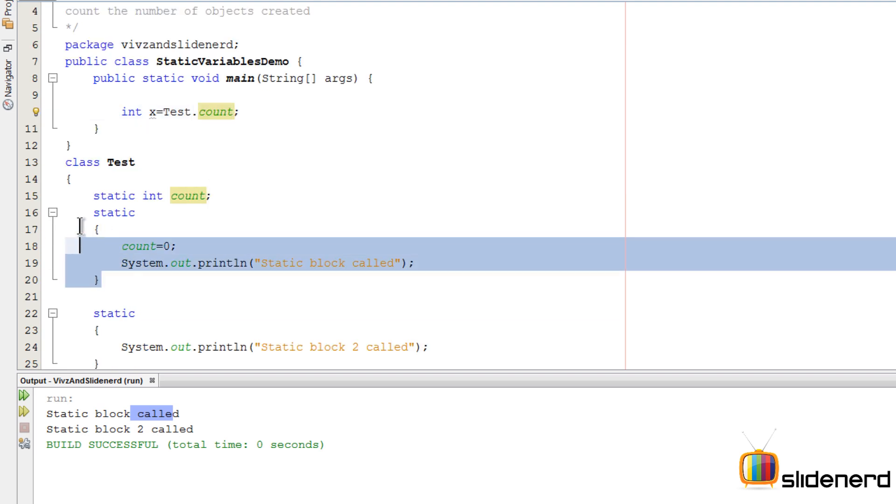
{"action": "scroll", "scroll_direction": "down", "scroll_amount": 3}
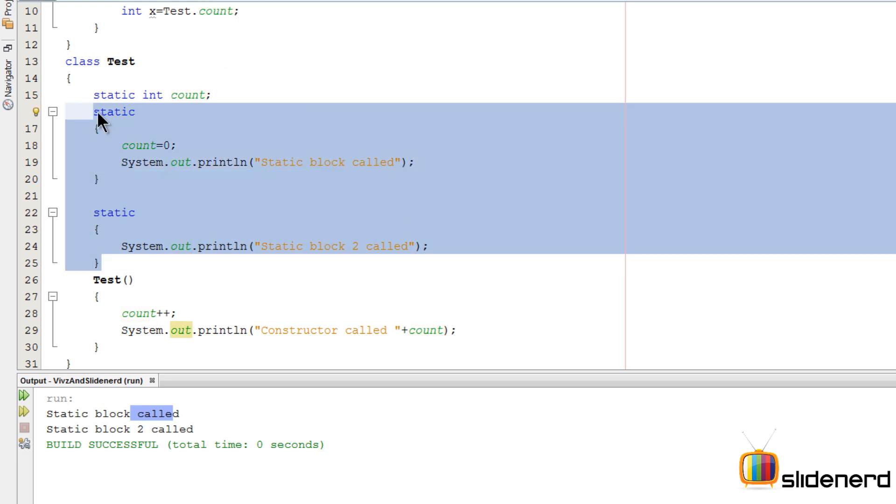
{"action": "left_click", "coordinate": [96, 95]}
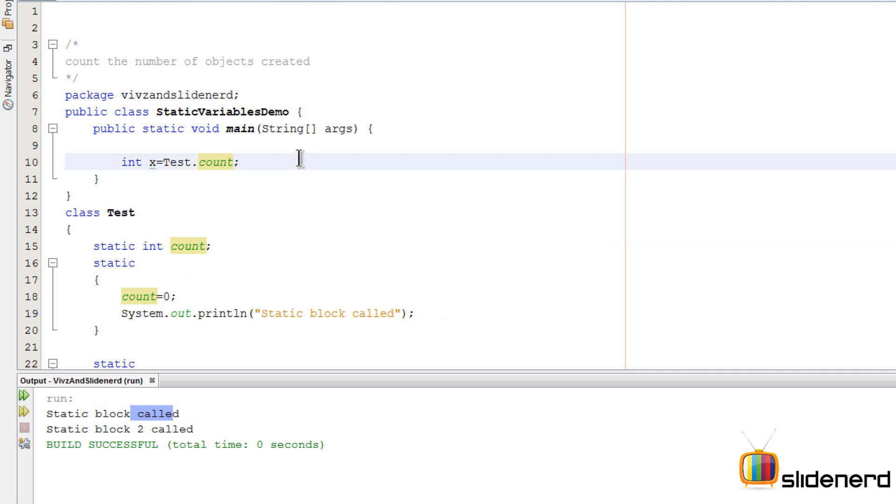
{"action": "scroll", "scroll_direction": "down", "scroll_amount": 3}
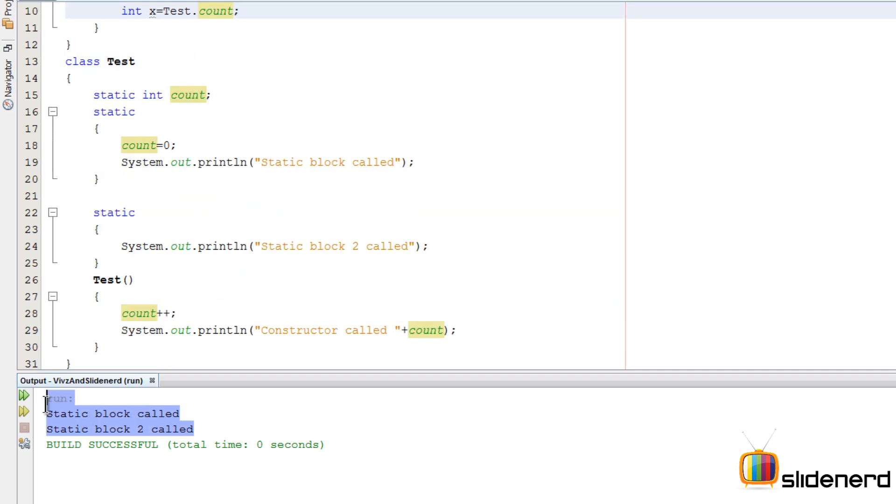
{"action": "scroll", "scroll_direction": "up", "scroll_amount": 3}
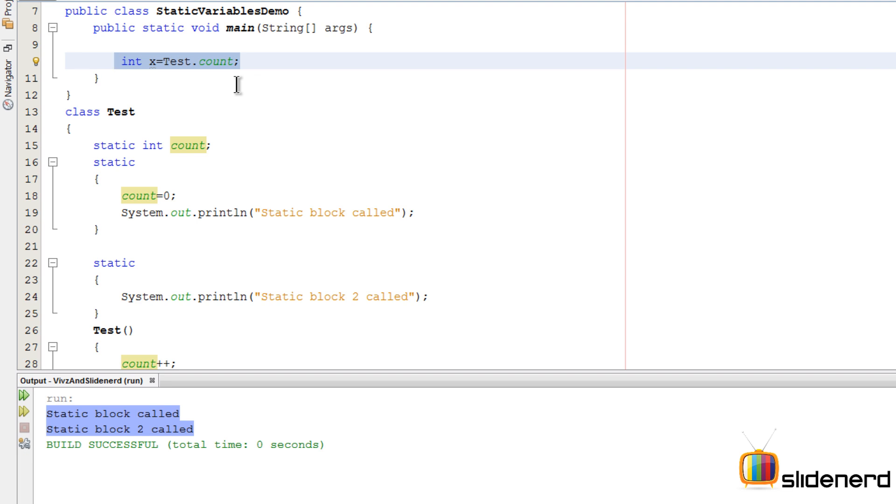
{"action": "left_click", "coordinate": [114, 61]}
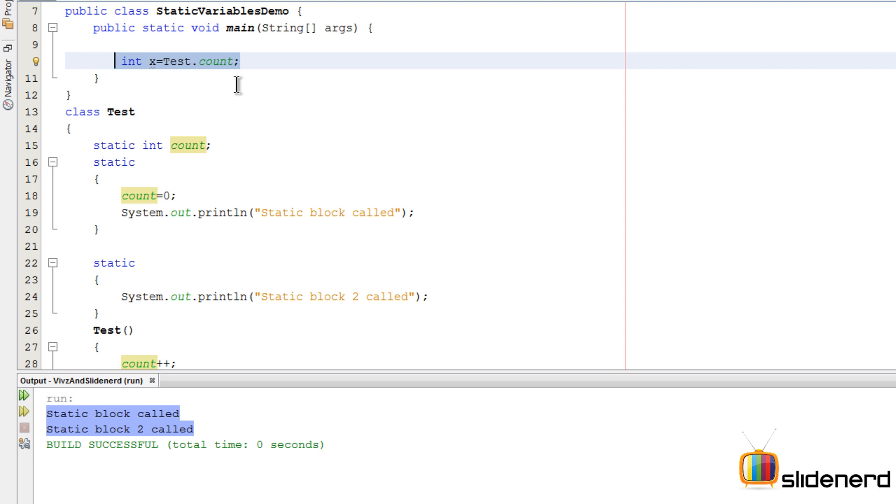